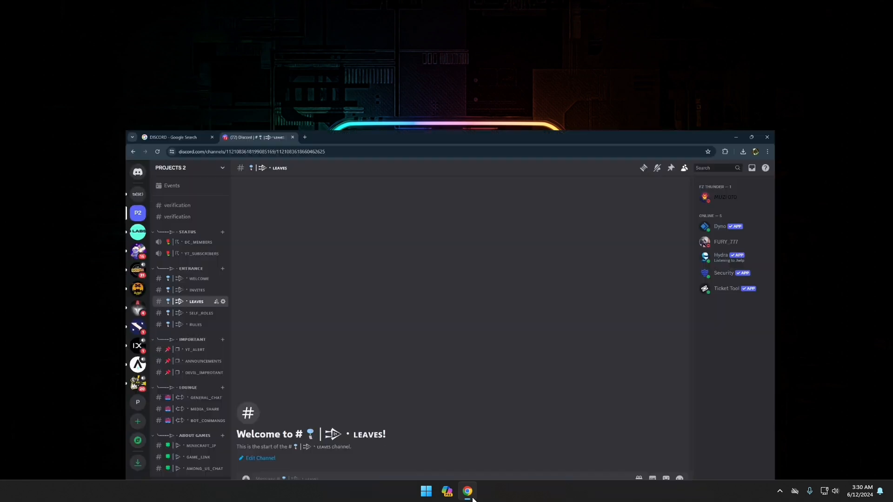
# Maximize the browser and show the PROJECTS 2 server's dropdown menu.
pyautogui.click(751, 136)
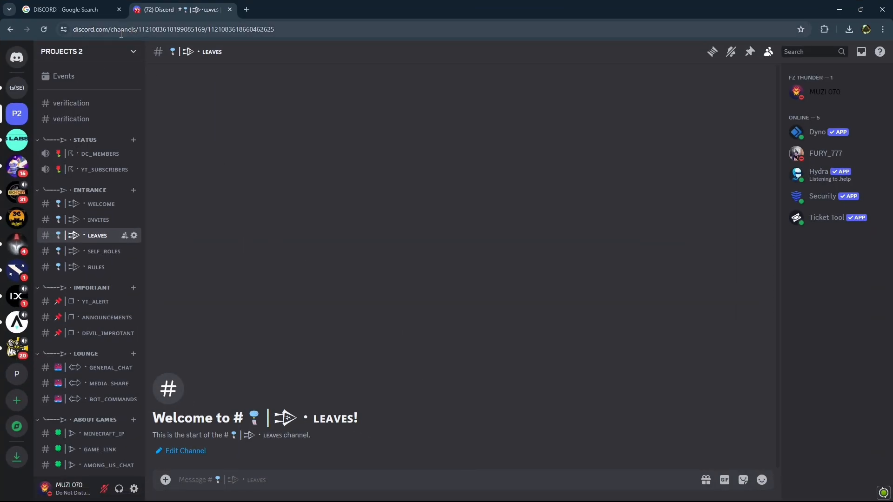
pyautogui.click(82, 52)
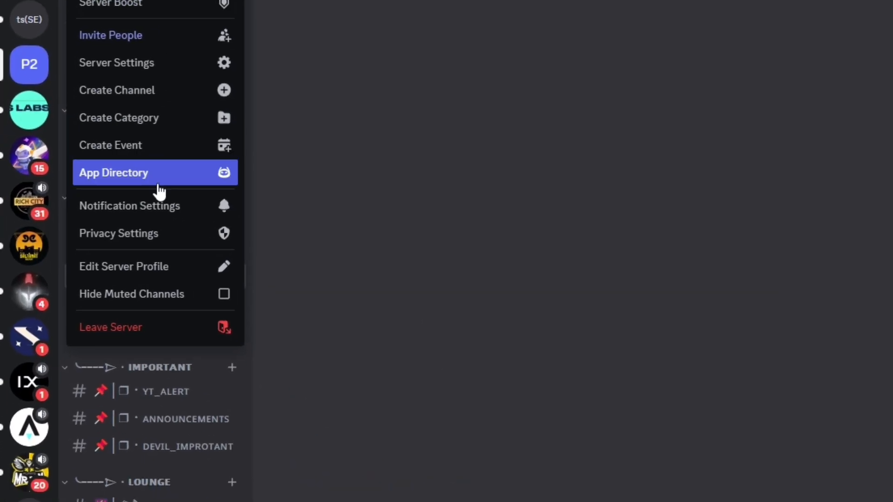
# Search the App Directory for 'trivia b' and reach the TriviaBot listing.
pyautogui.click(113, 173)
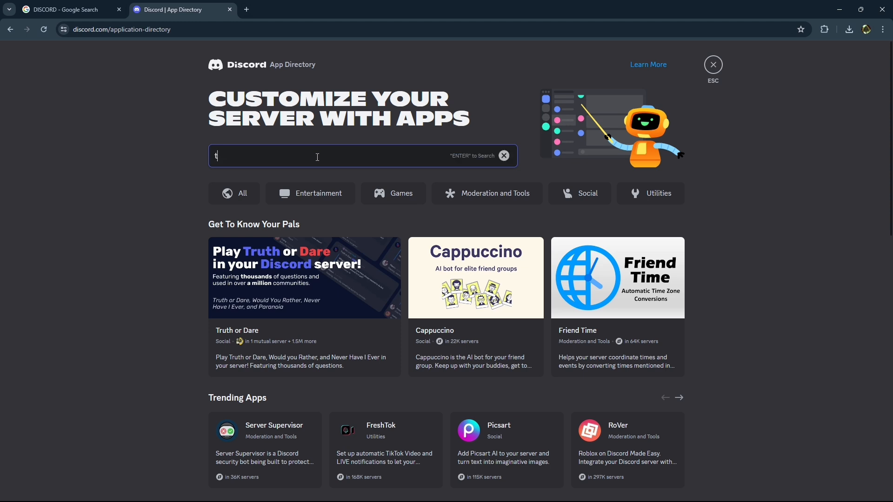
pyautogui.write('rivia b')
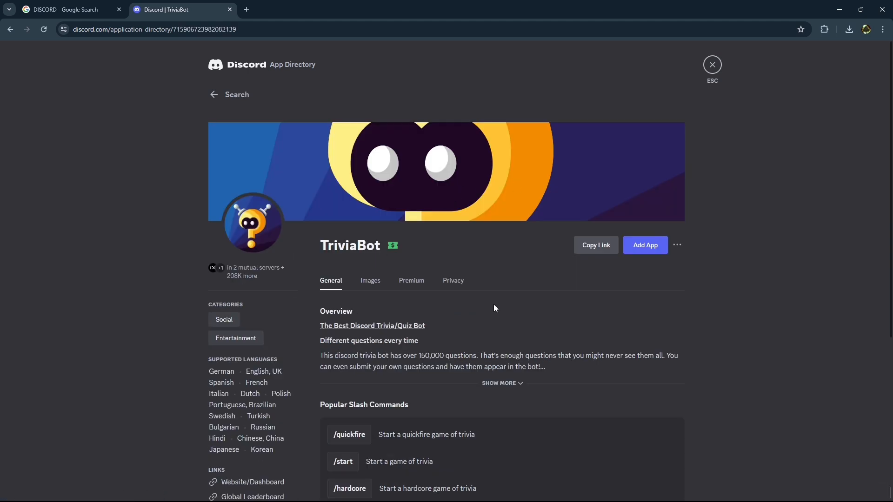
# Add TriviaBot to PROJECTS 2, continuing and authorizing its requested permissions.
pyautogui.click(644, 245)
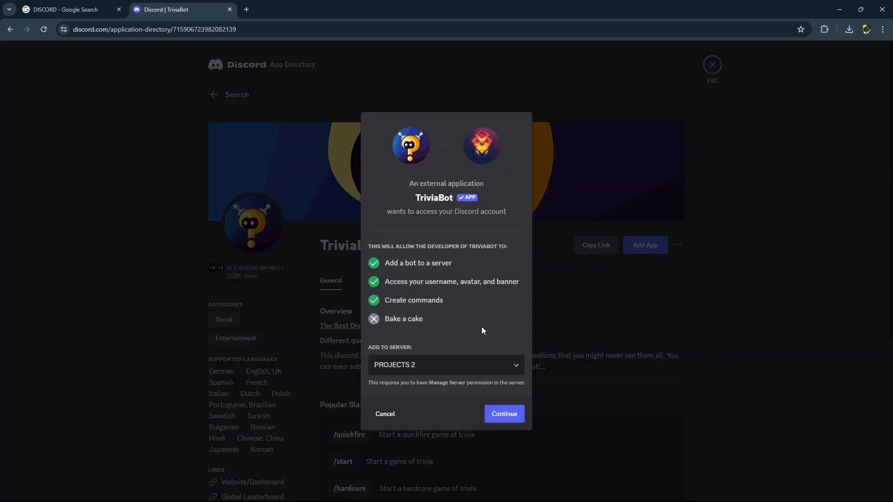
pyautogui.click(503, 413)
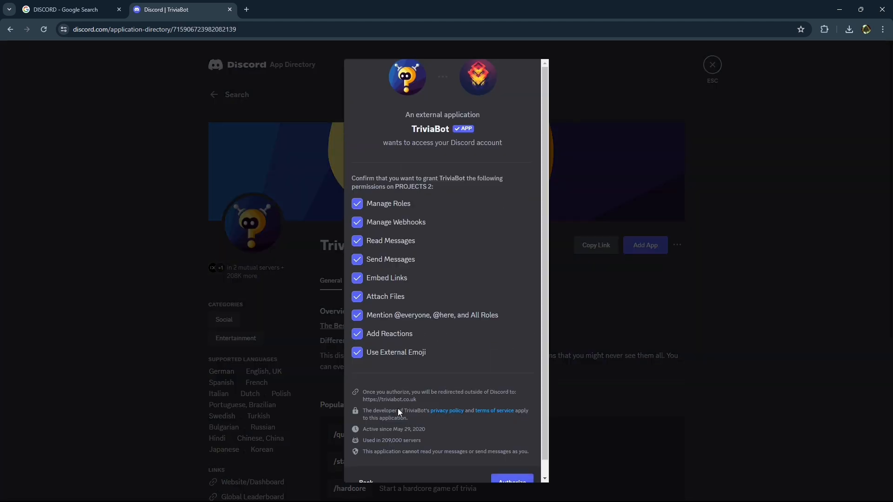
pyautogui.click(510, 481)
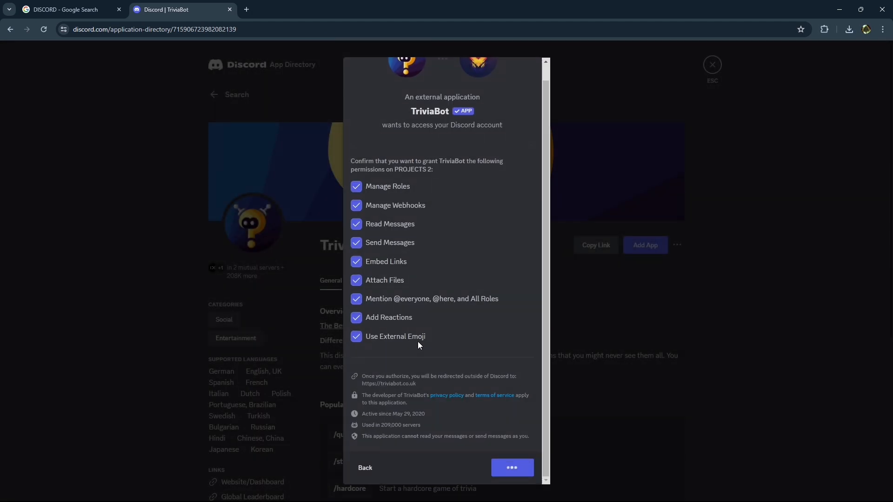
pyautogui.click(512, 468)
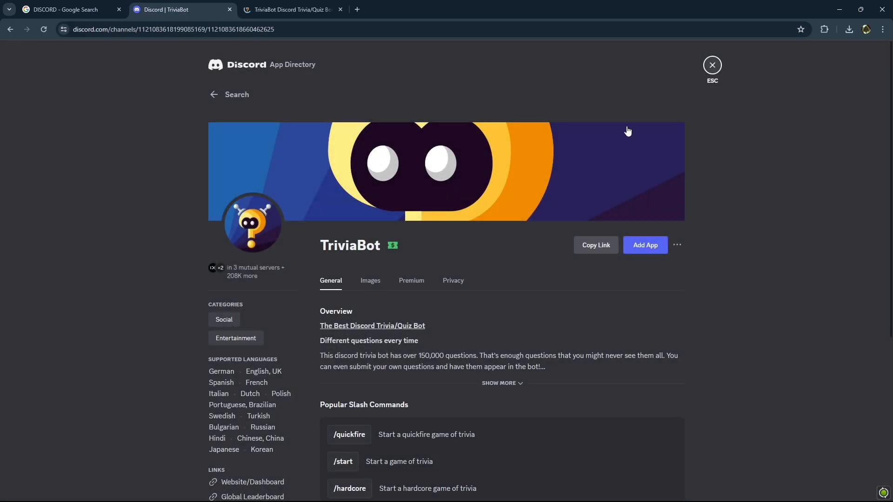
# Back in the leaves channel, dismiss TriviaBot's profile and enter '/start' to list its commands.
pyautogui.click(711, 65)
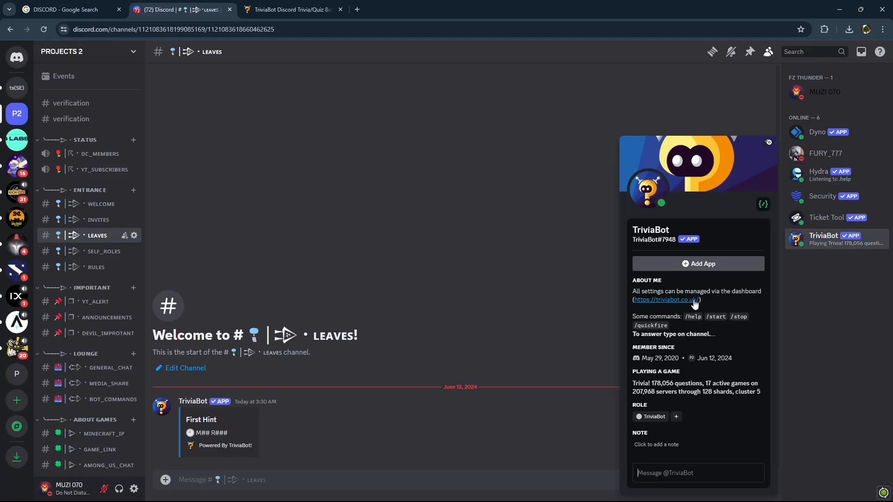
pyautogui.click(477, 296)
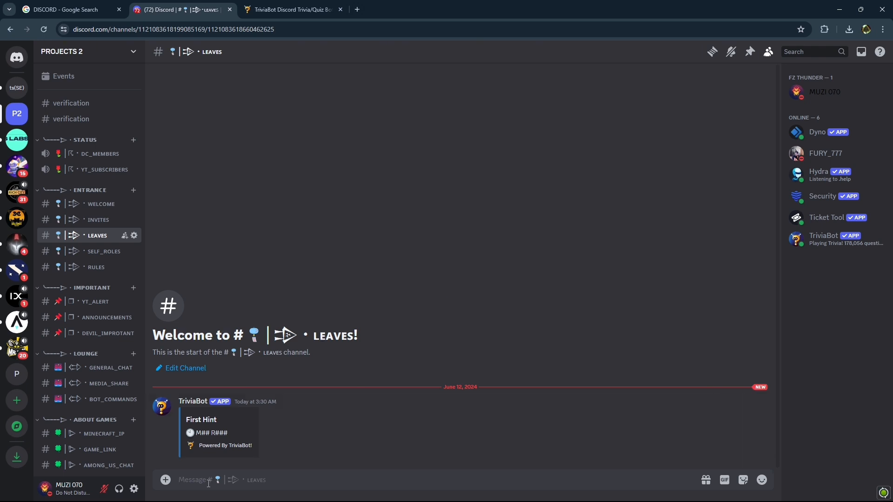
pyautogui.write('/start')
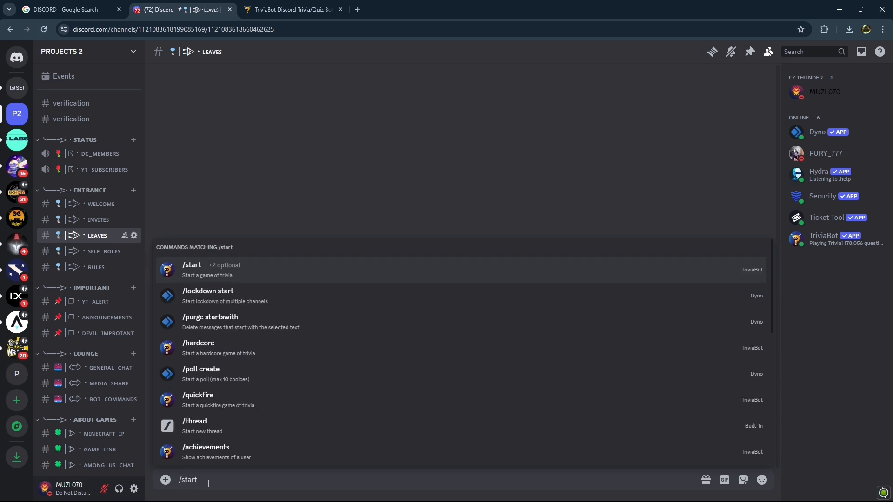